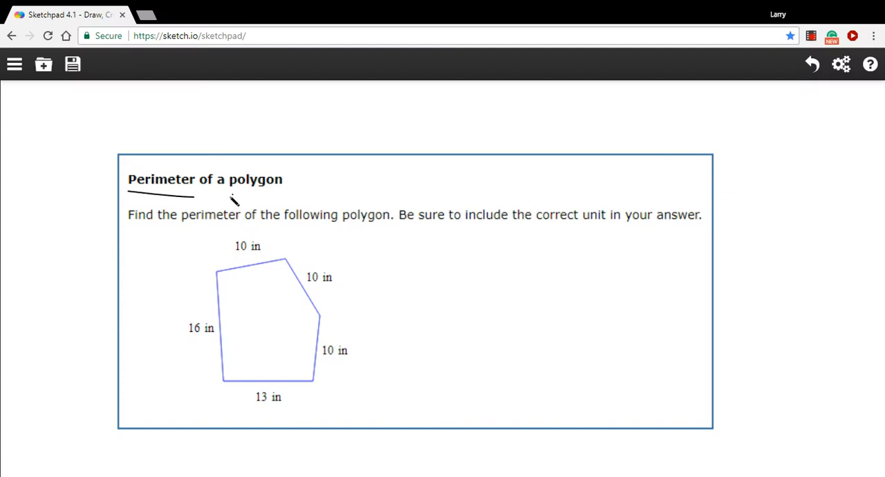
# Underline the words 'a polygon' in the worksheet title with a freehand pen stroke
pyautogui.moveTo(232, 200); pyautogui.dragTo(279, 192)
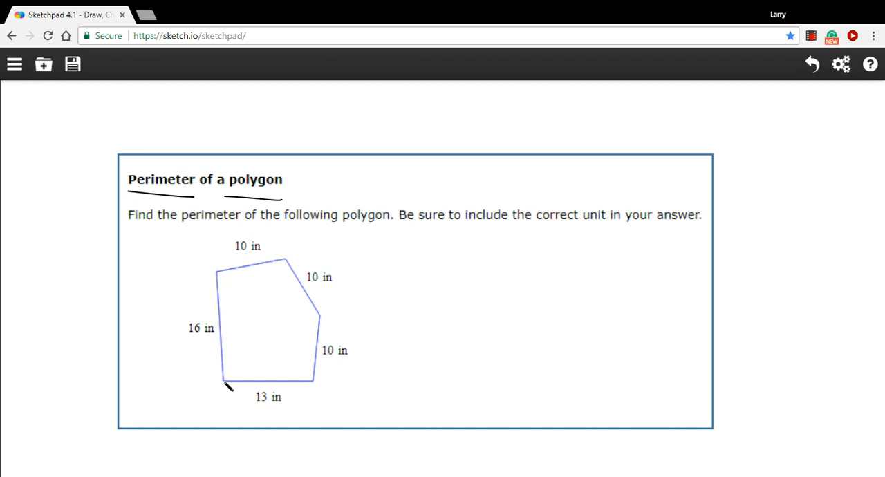
pyautogui.moveTo(185, 204)
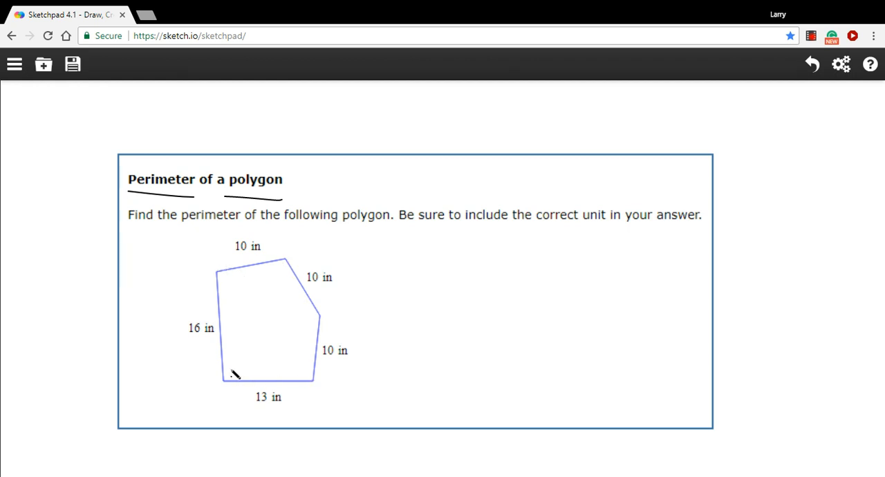
pyautogui.moveTo(242, 262)
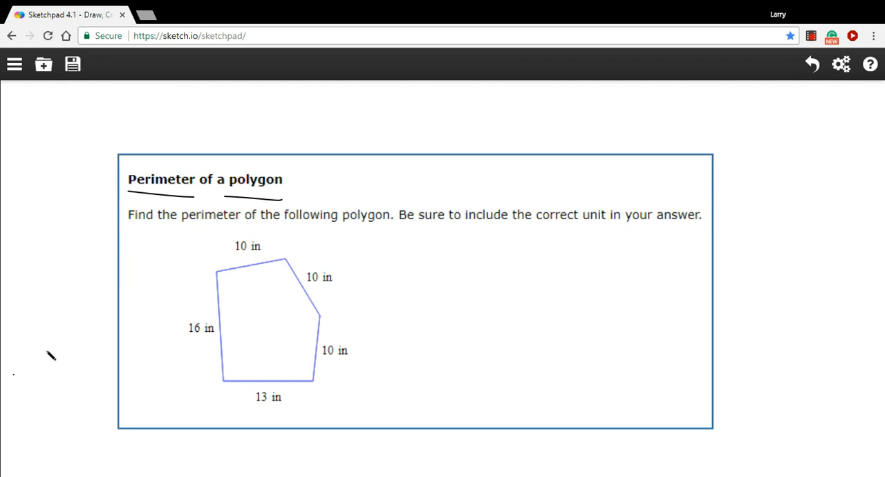
pyautogui.moveTo(462, 289)
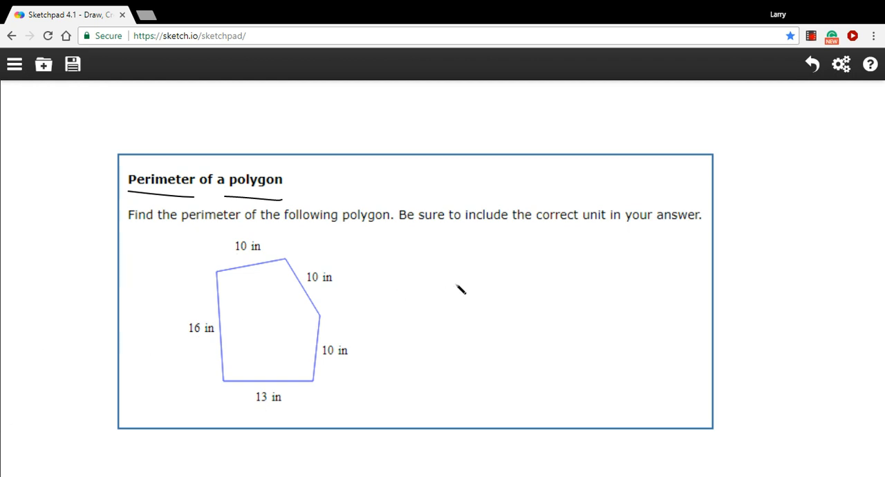
# Handwrite the answer '59 in' with pen strokes in the space right of the polygon
pyautogui.moveTo(459, 284); pyautogui.dragTo(448, 298)
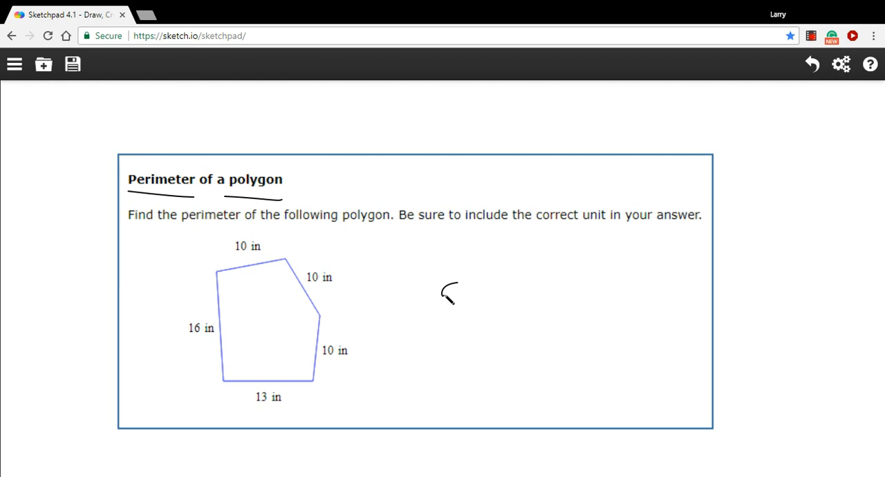
pyautogui.moveTo(449, 284); pyautogui.dragTo(456, 304)
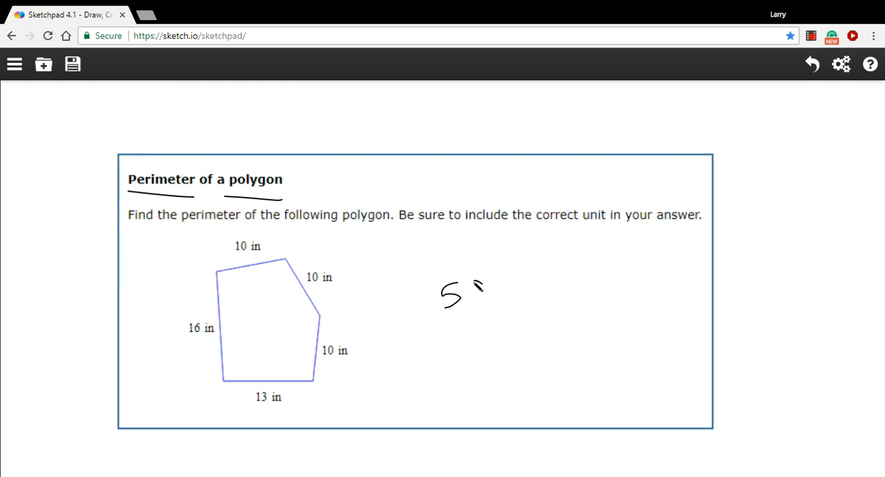
pyautogui.moveTo(470, 290); pyautogui.dragTo(481, 307)
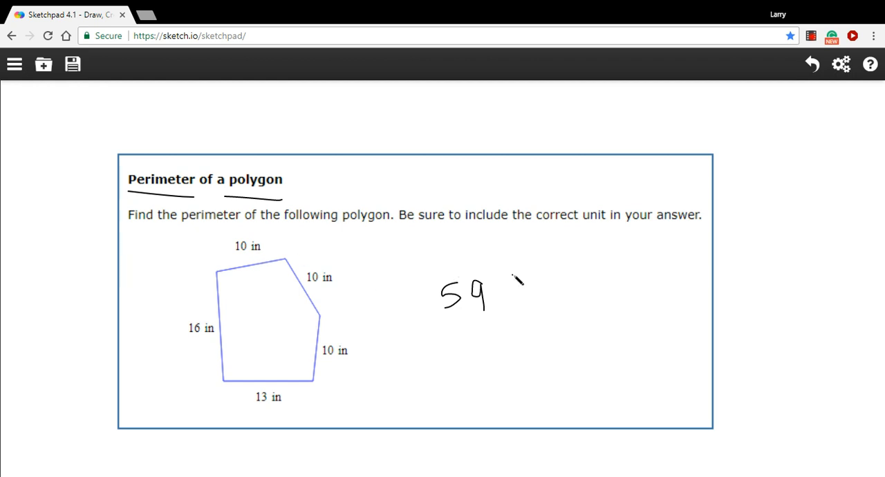
pyautogui.moveTo(517, 277); pyautogui.dragTo(502, 301)
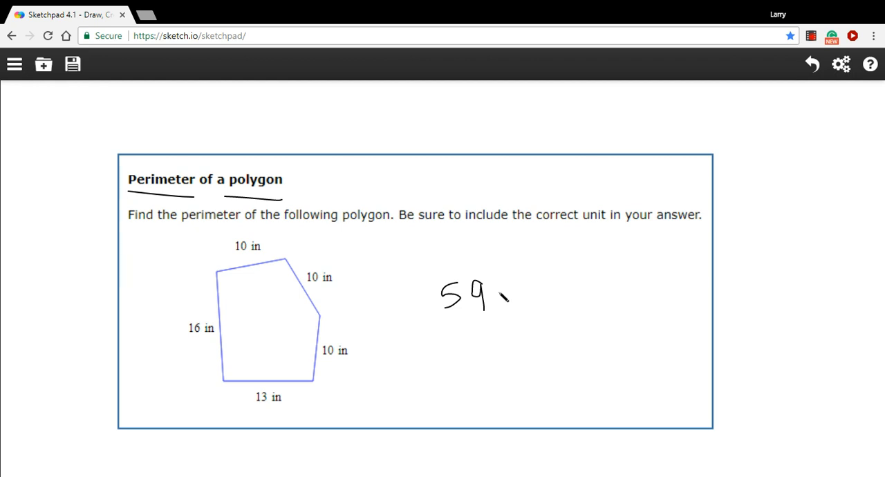
pyautogui.moveTo(500, 283); pyautogui.dragTo(515, 307)
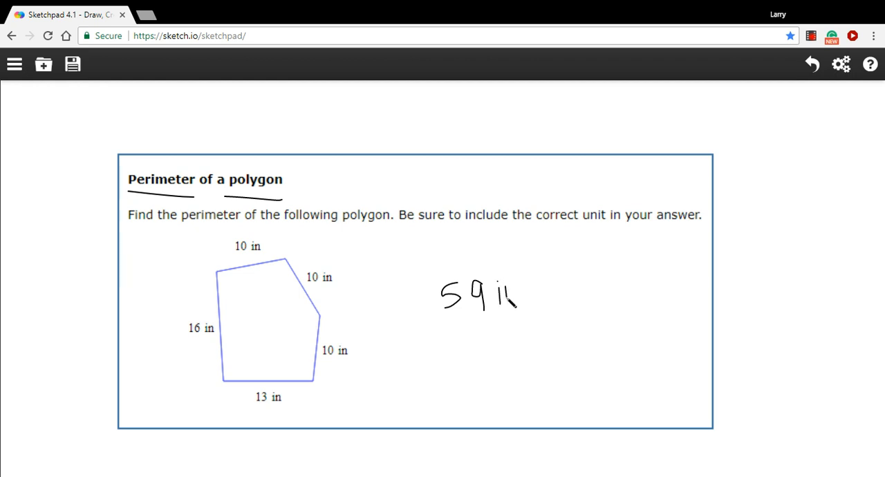